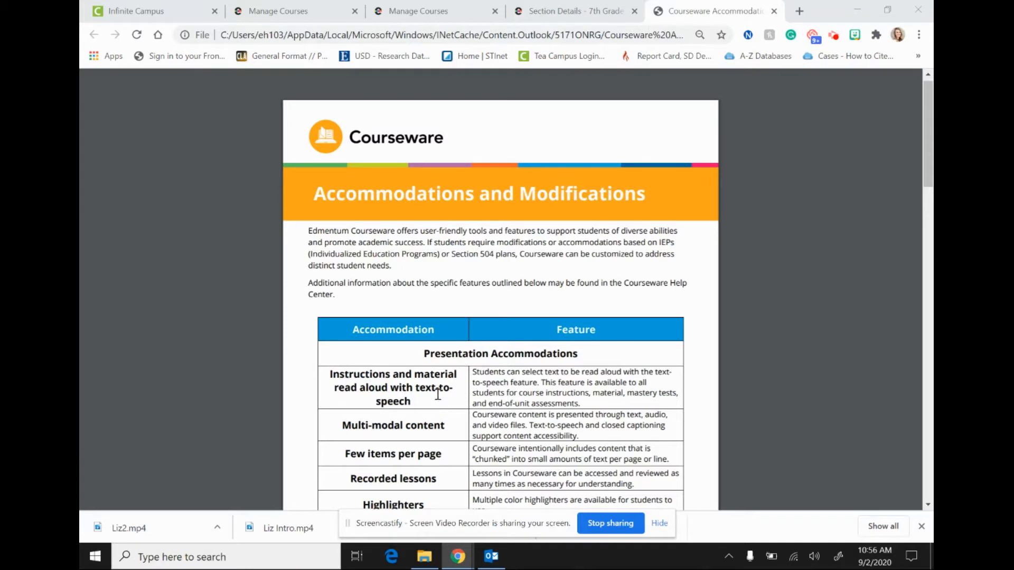
mouse_move(516, 464)
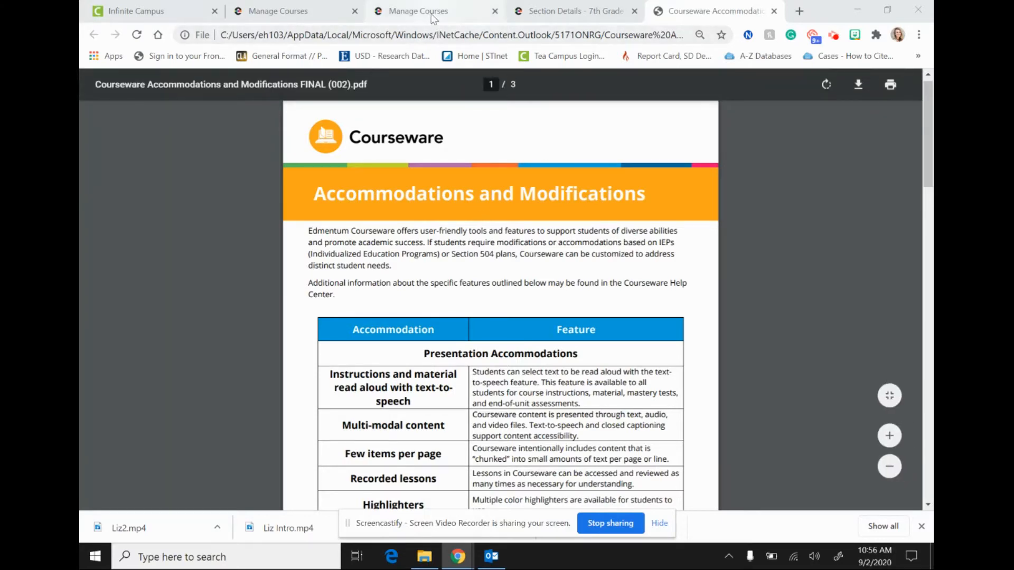
Step: Open the 'Defining Characters in Fiction: Tutorial' preview from the English 7 Curriculum Details activity list
left_click(416, 11)
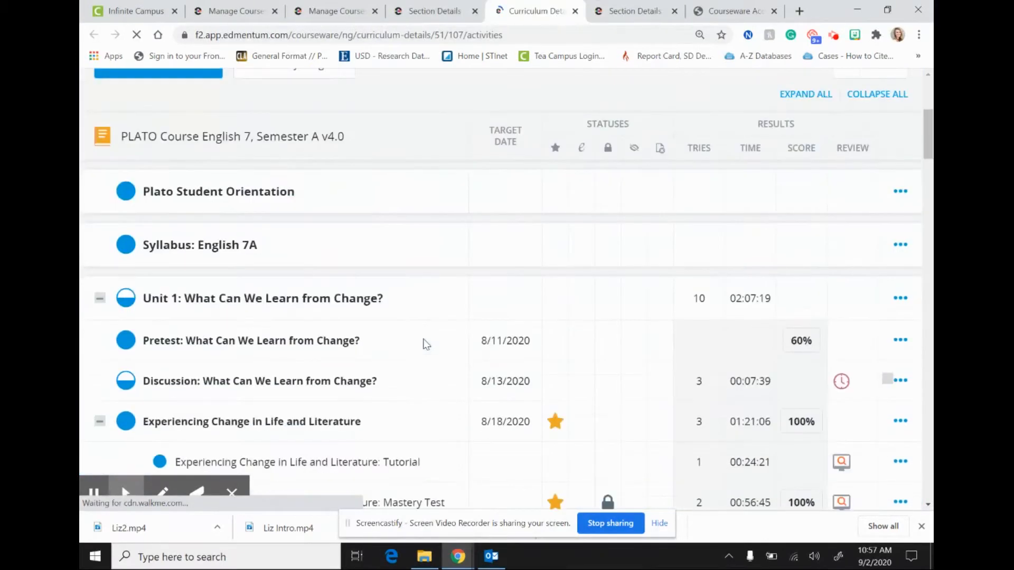
scroll("down", 3)
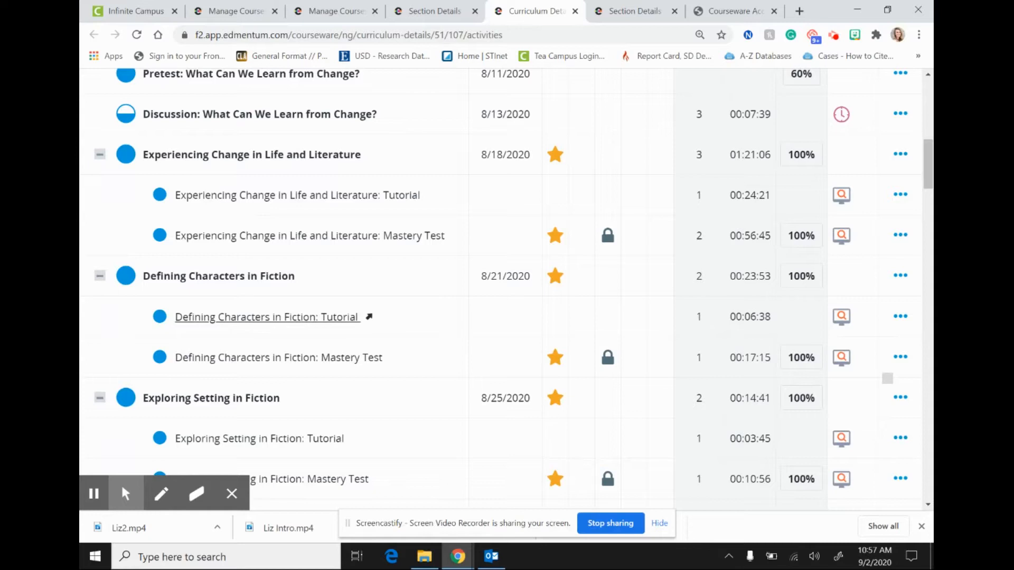
left_click(267, 317)
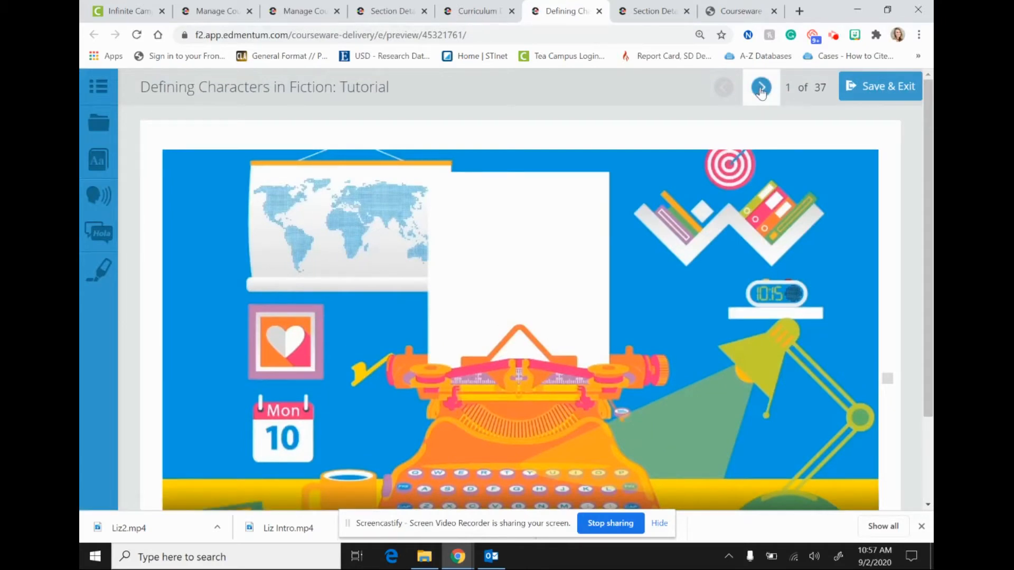
Step: Advance two slides to the Objective slide on examining character types, page 3 of 37
left_click(761, 88)
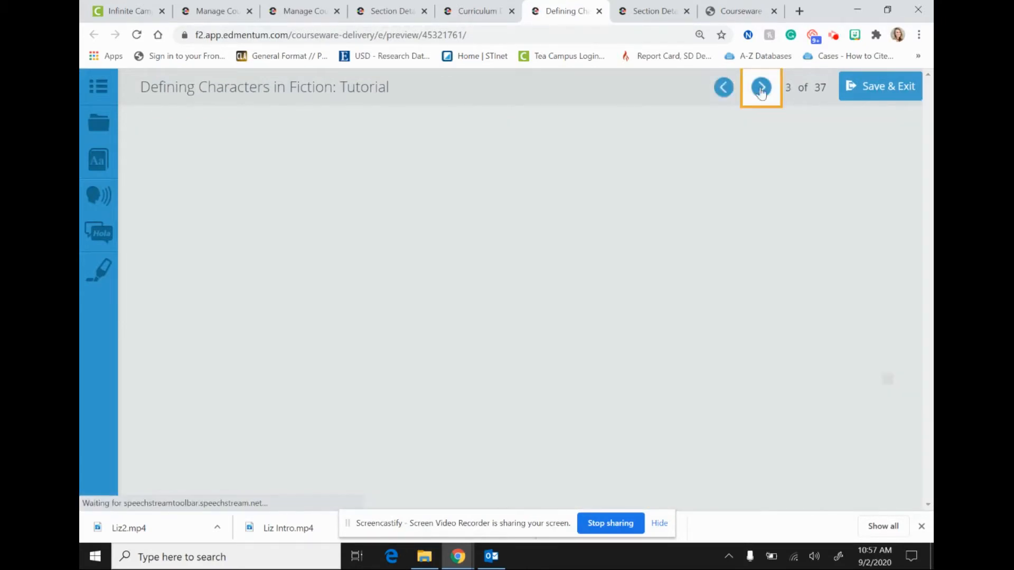
left_click(760, 87)
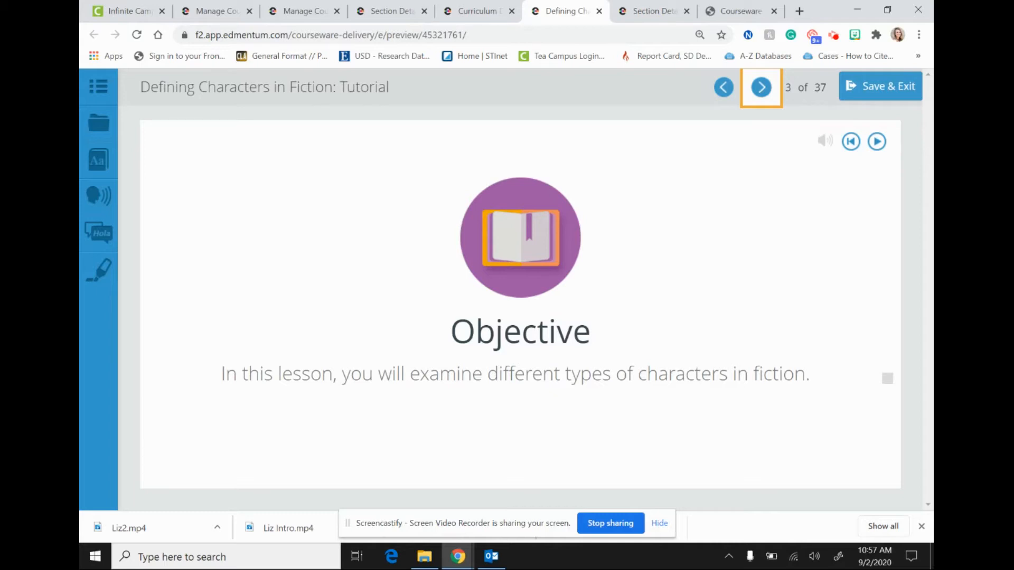
mouse_move(848, 218)
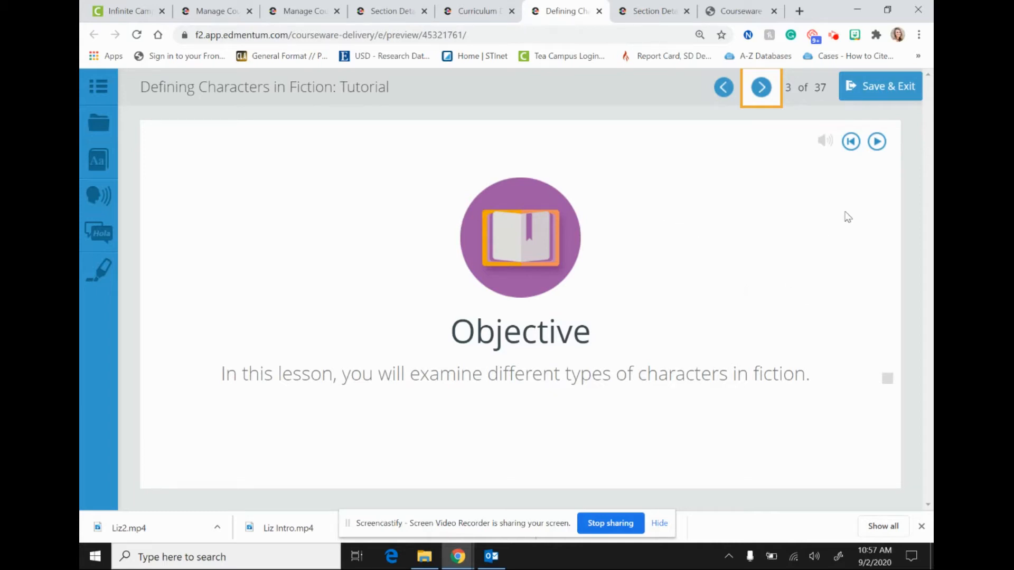
mouse_move(841, 159)
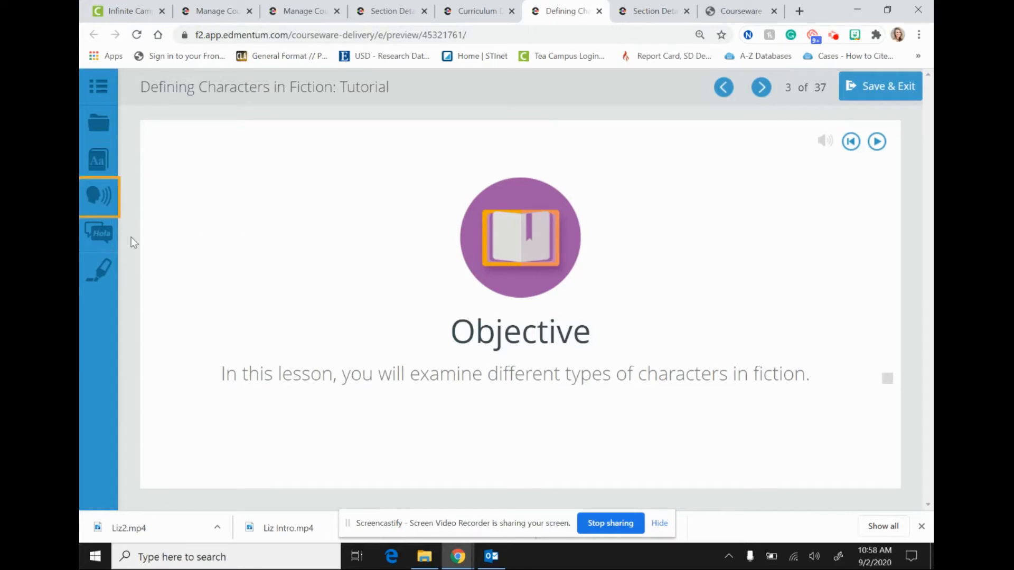
mouse_move(106, 225)
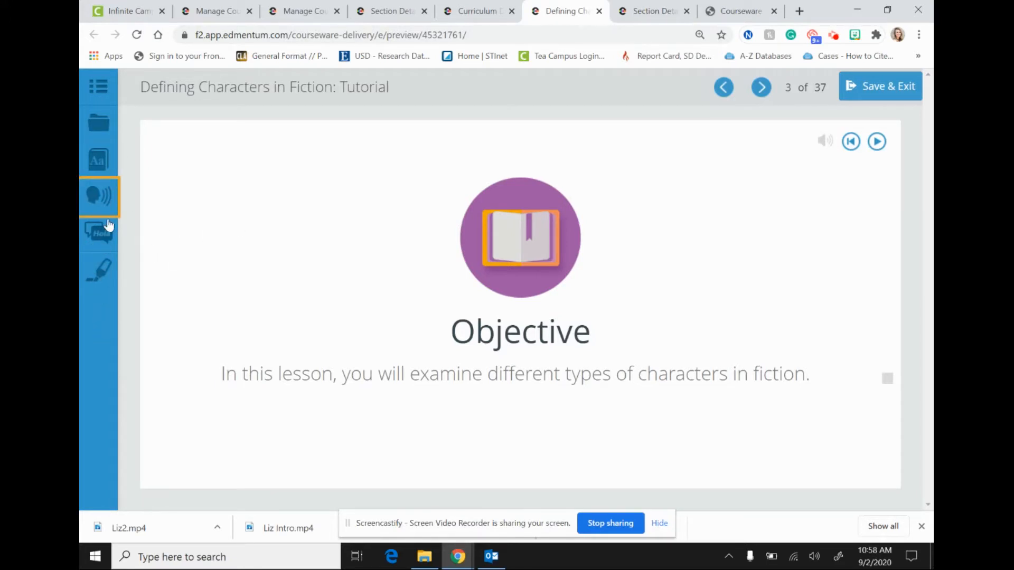
mouse_move(100, 197)
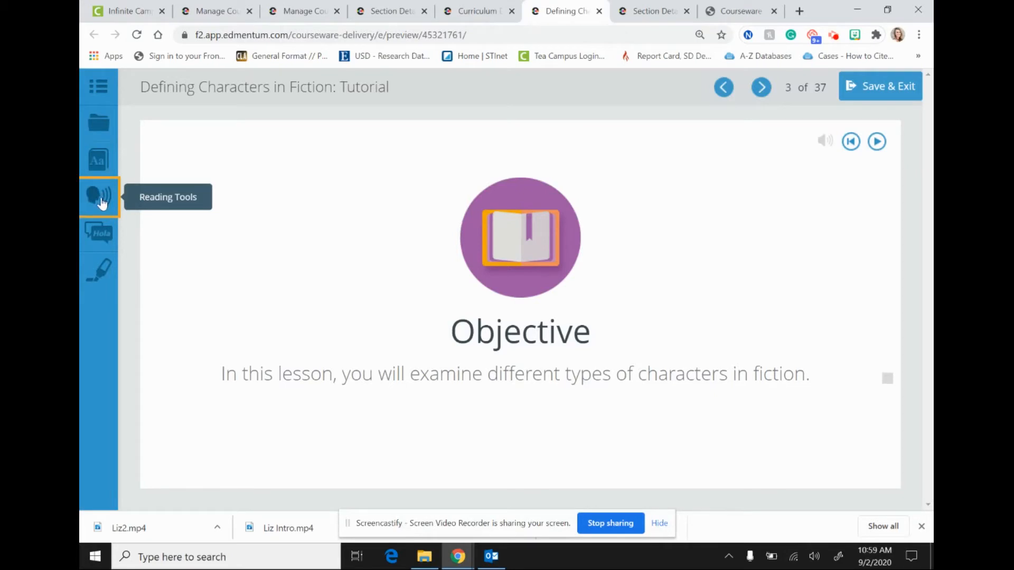
Step: Show the Reading Tools panel beside the Objective slide, with narration and click-to-speak off
left_click(98, 196)
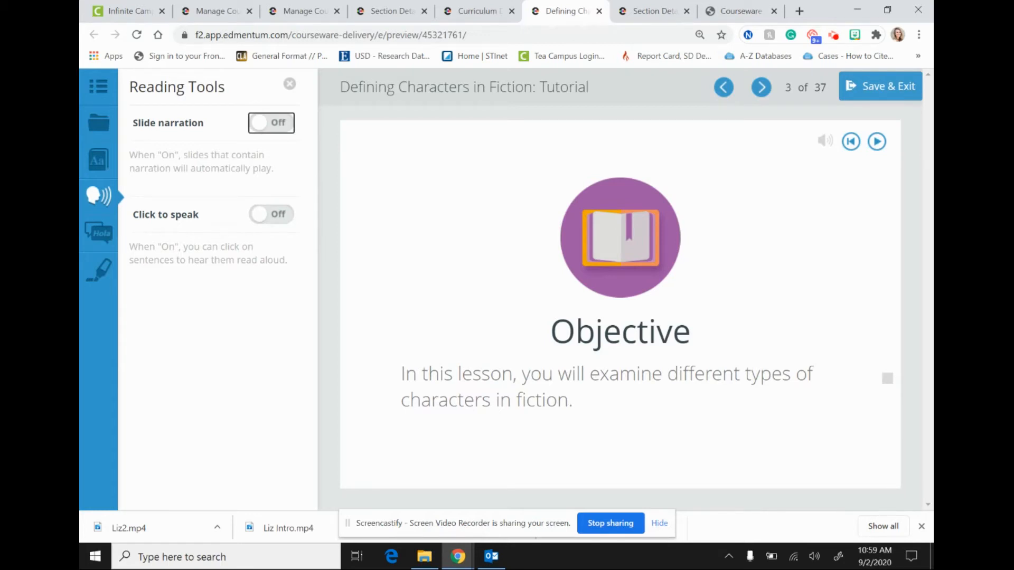
mouse_move(255, 518)
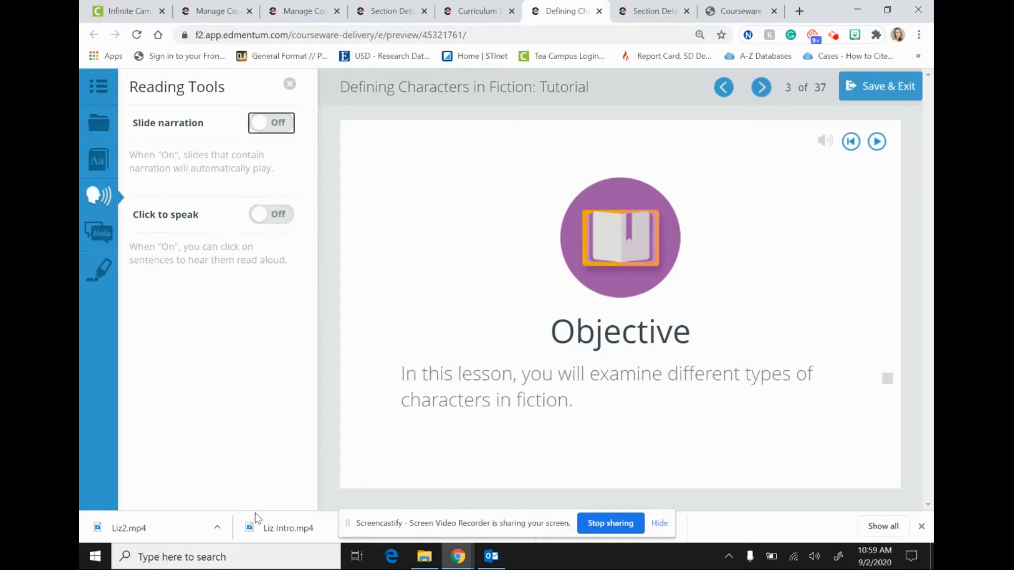
mouse_move(279, 129)
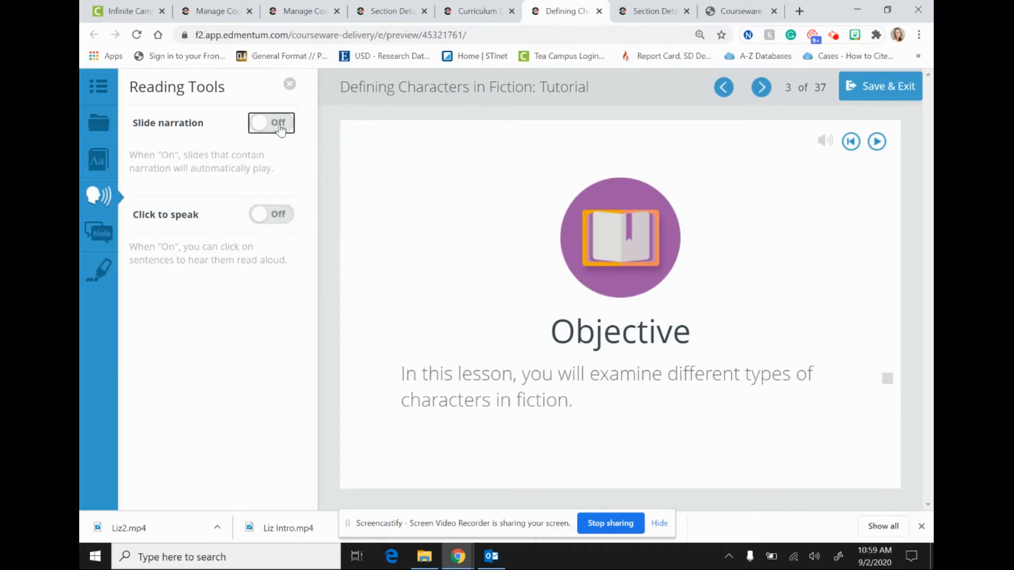
mouse_move(270, 124)
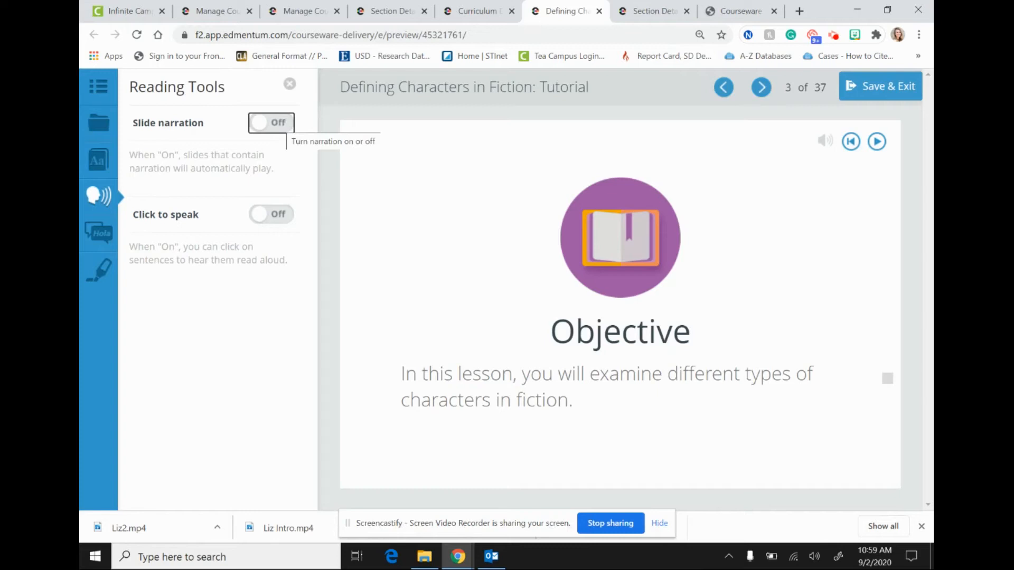
Step: Turn slide narration on, pause its playback, and advance past the Introduction to the Warm-Up slide, page 6 of 37
left_click(270, 123)
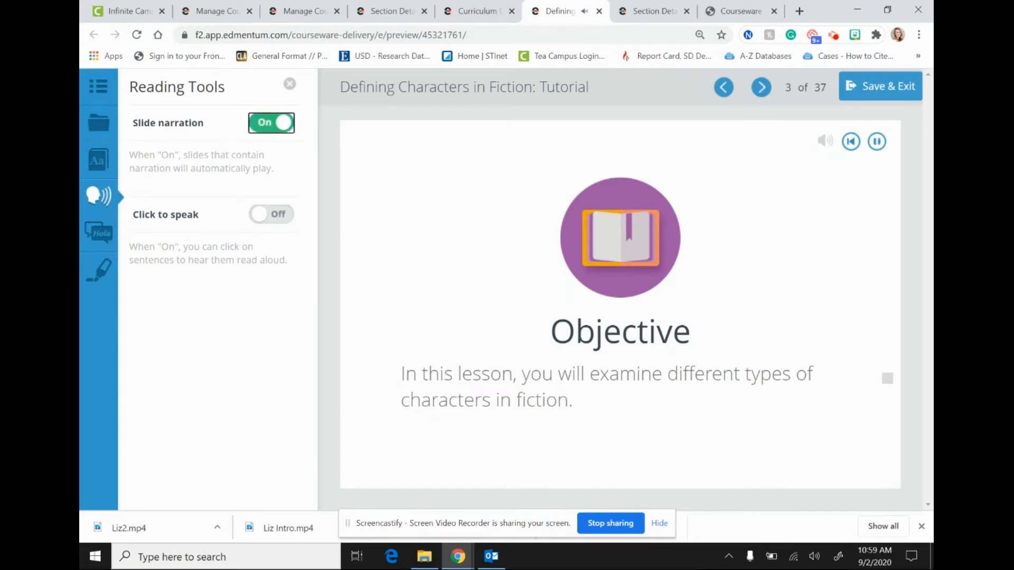
left_click(876, 141)
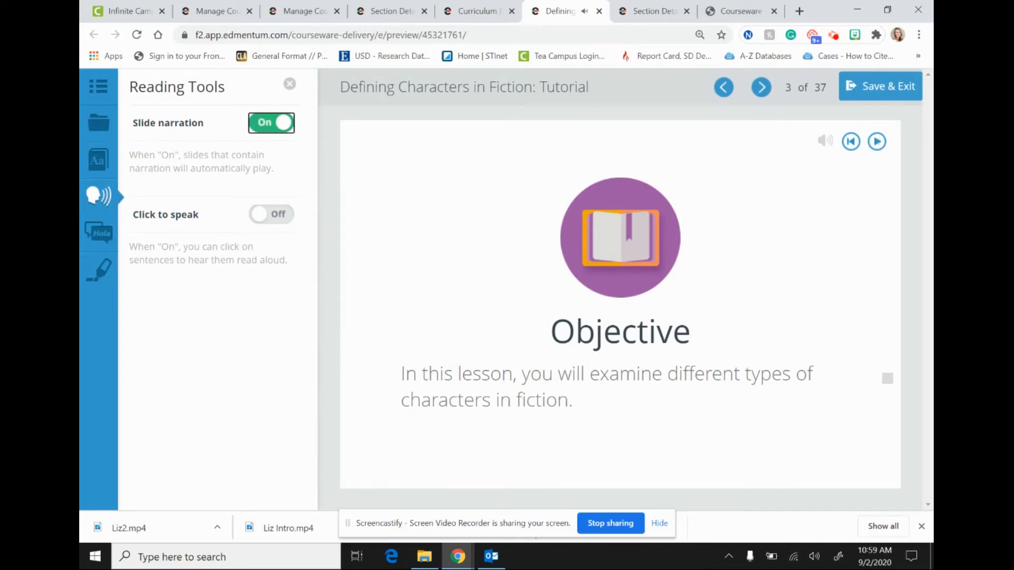
left_click(761, 87)
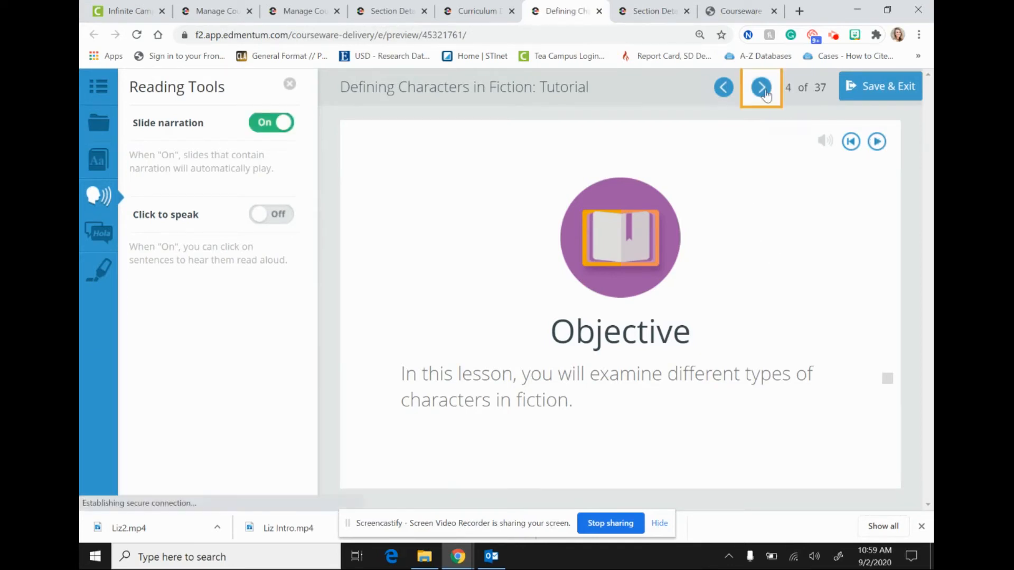
left_click(761, 87)
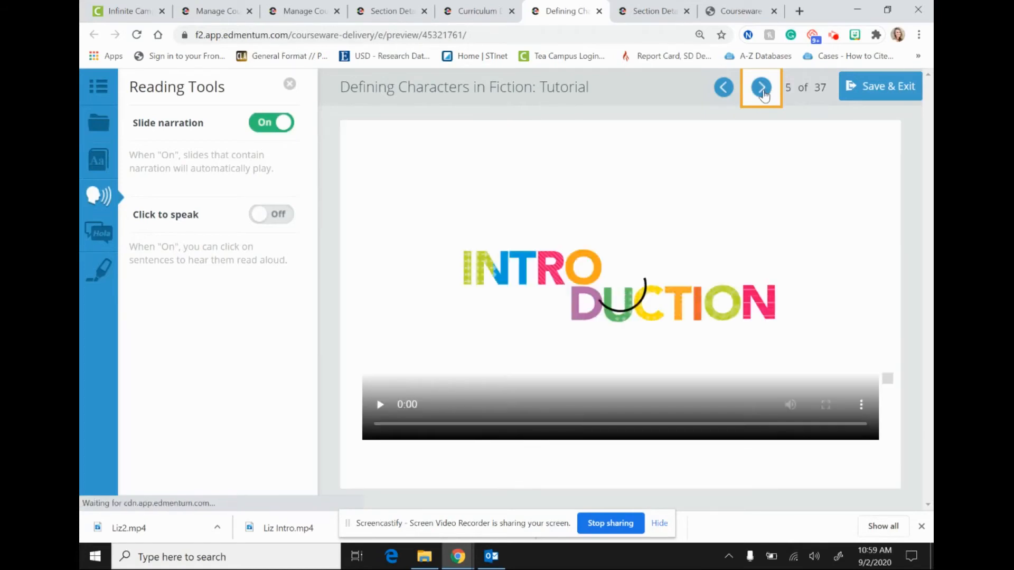
left_click(761, 87)
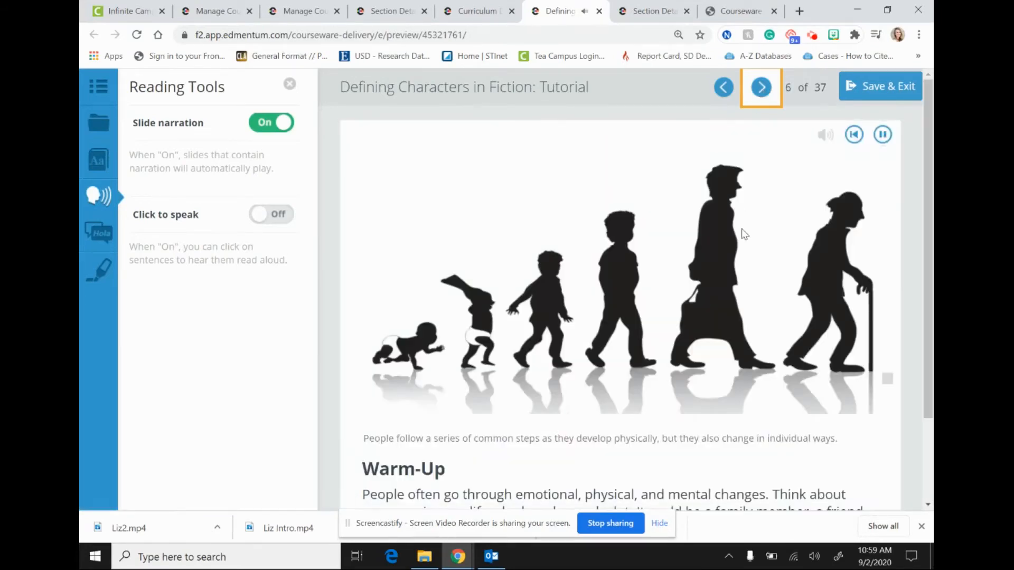
scroll("down", 3)
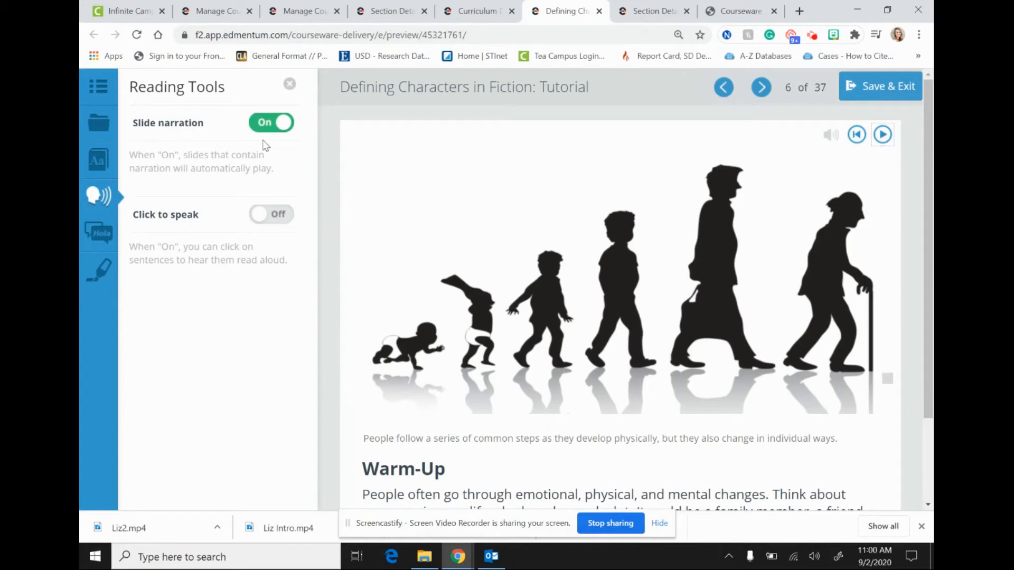
Step: Turn slide narration off, click-to-speak on, and have the Warm-Up paragraph's first sentence read aloud
left_click(270, 123)
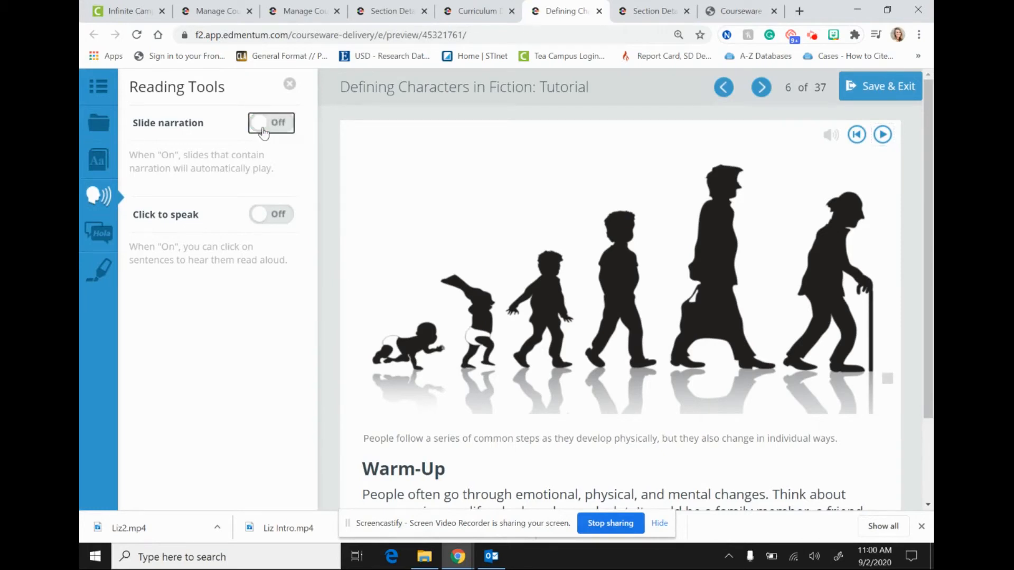
mouse_move(186, 220)
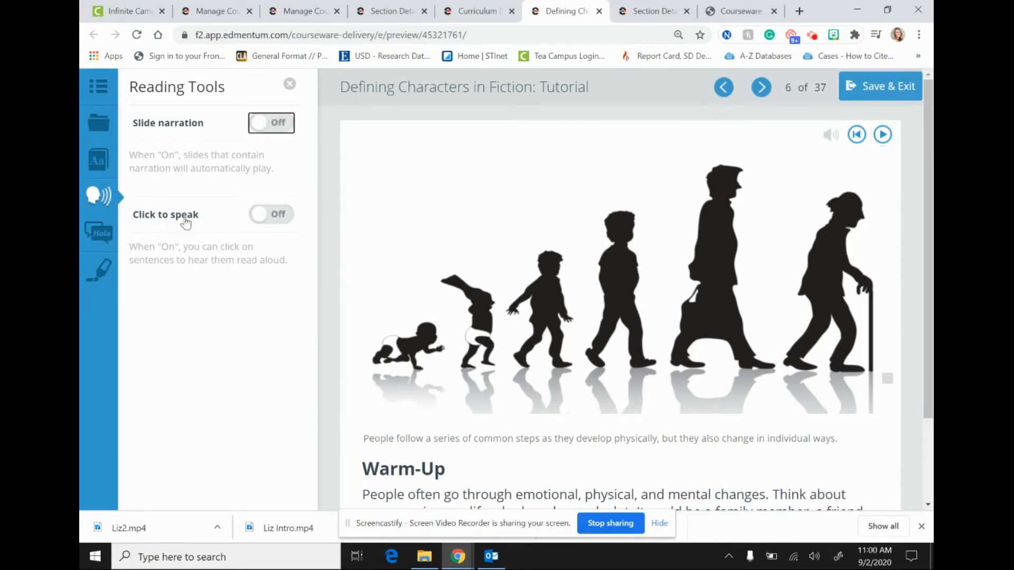
mouse_move(295, 232)
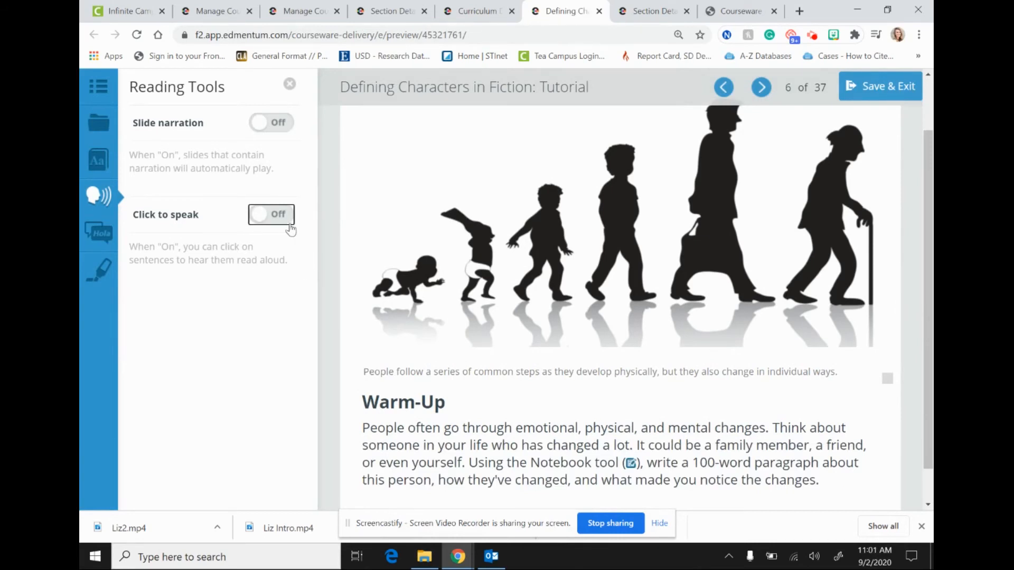
mouse_move(290, 228)
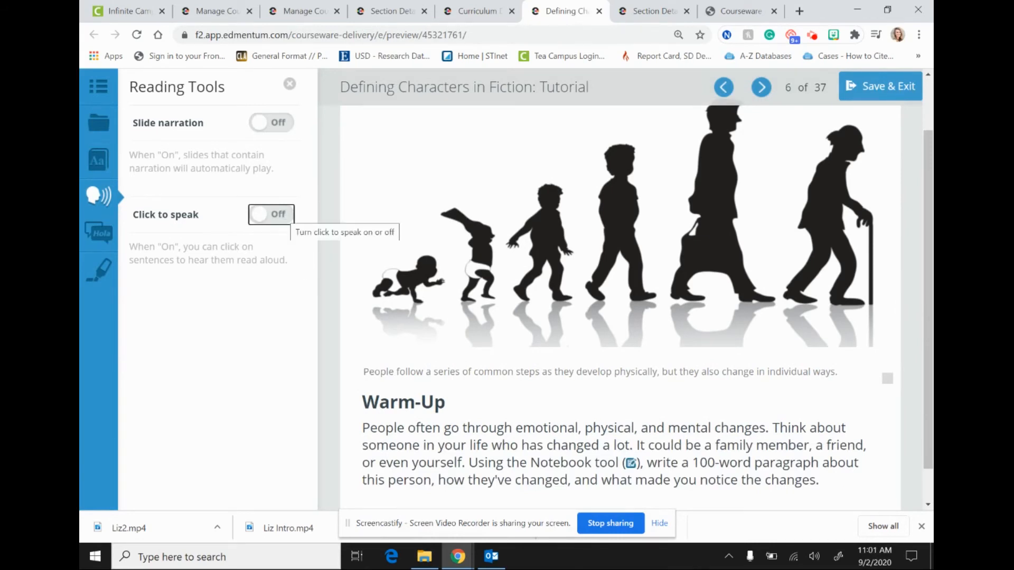
left_click(270, 214)
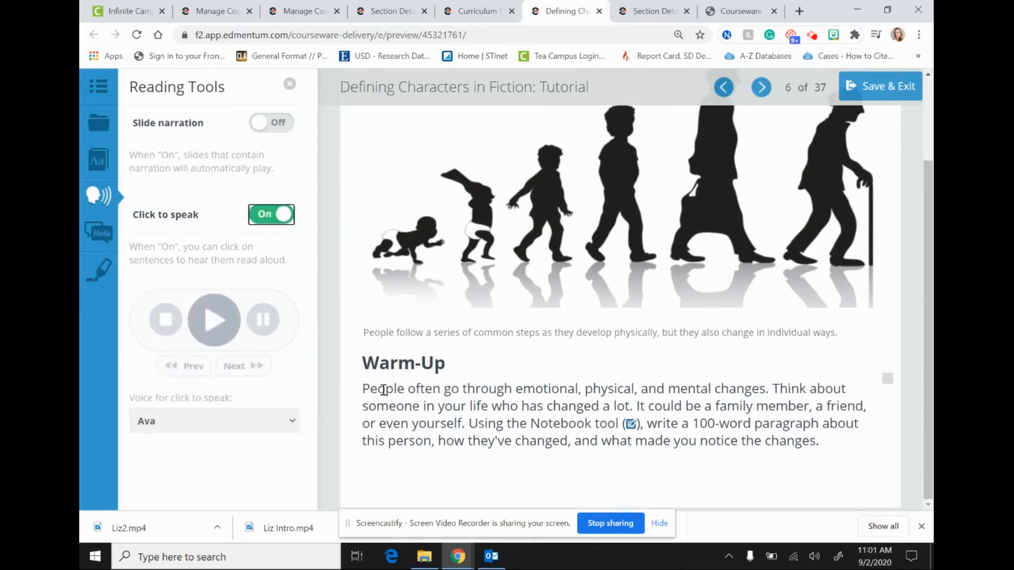
left_click(382, 389)
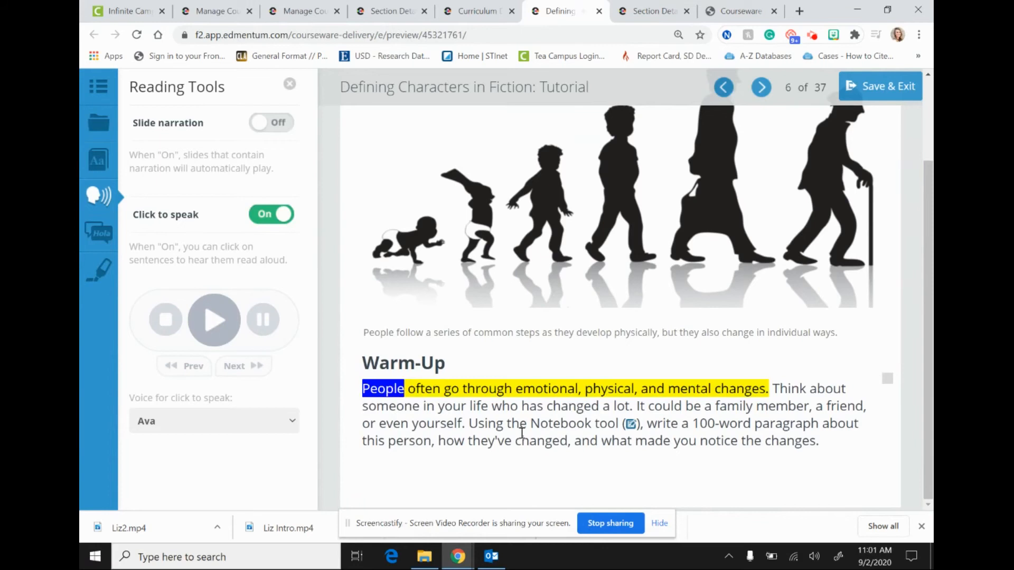